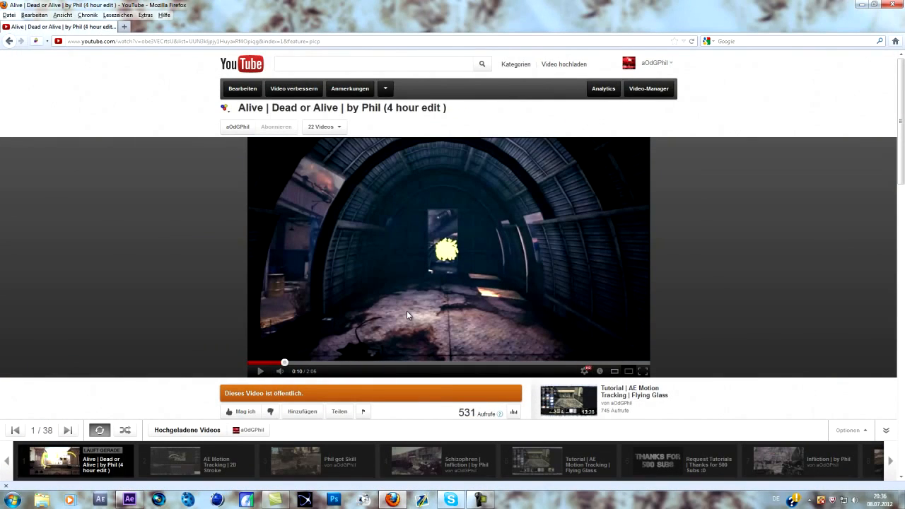
mouse_move(421, 322)
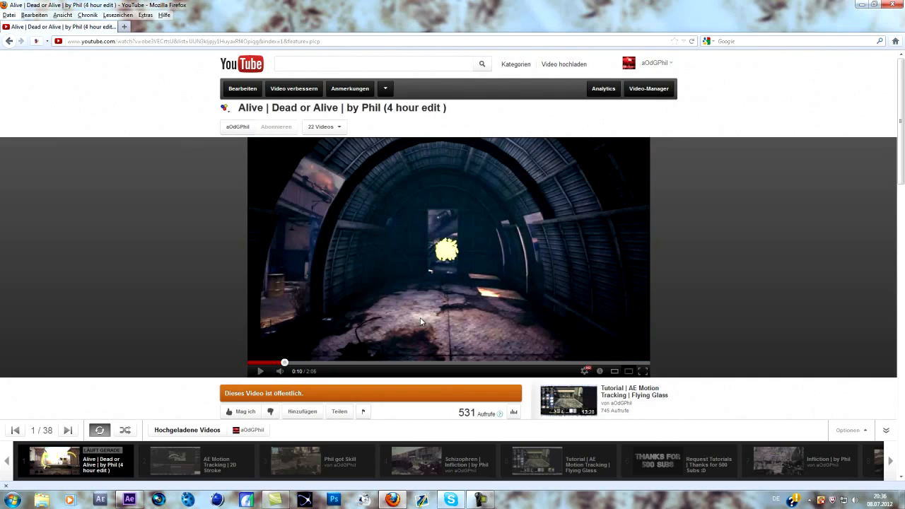
mouse_move(463, 265)
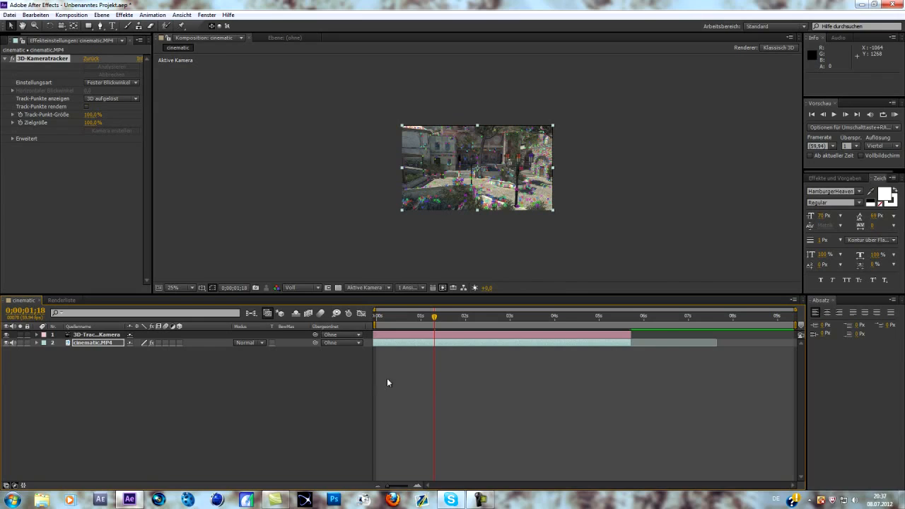
mouse_move(409, 378)
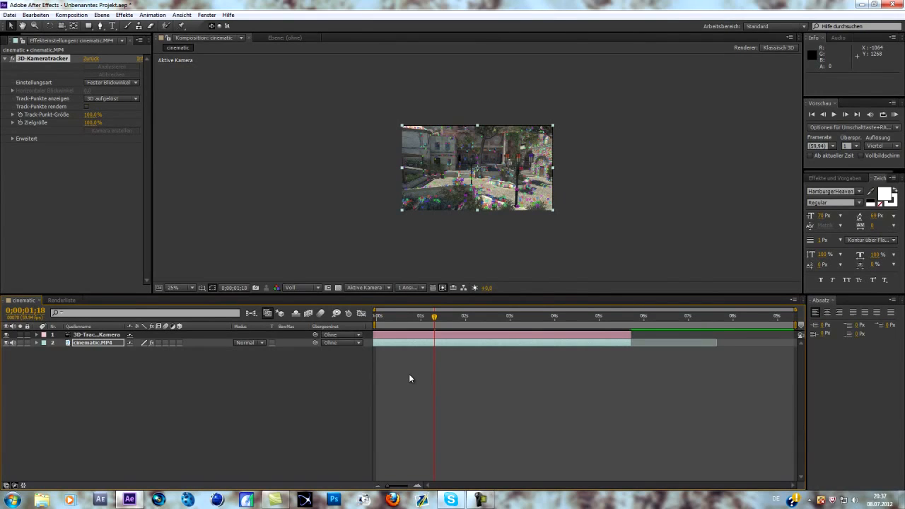
Create a new white solid layer from the timeline and apply Trapcode Particular to it
right_click(411, 378)
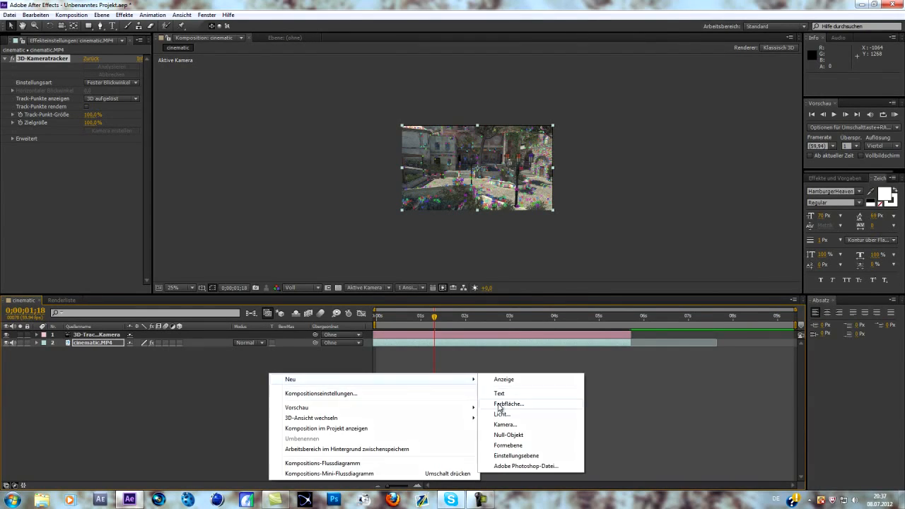
left_click(507, 404)
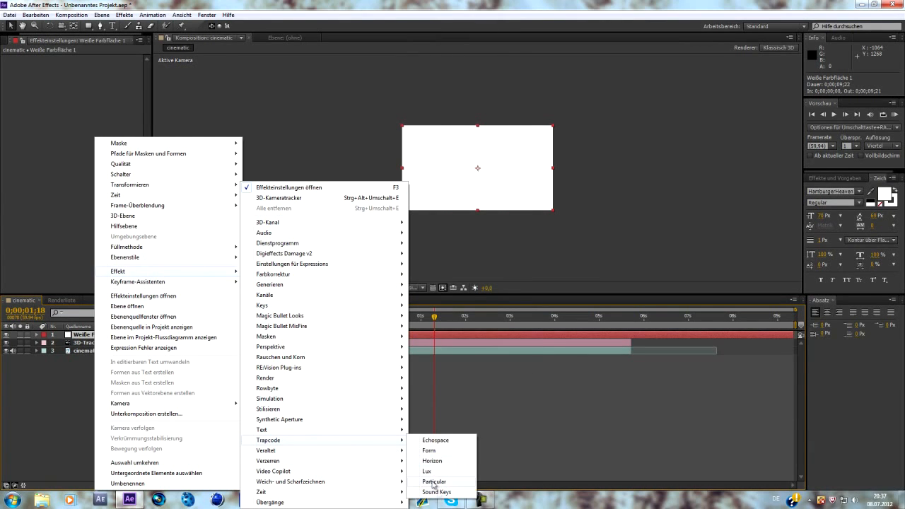
left_click(434, 482)
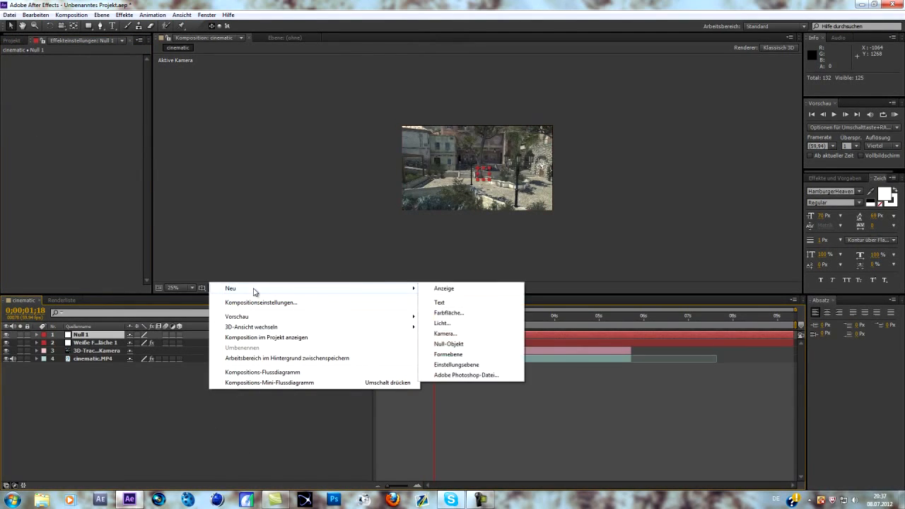
Add a new light layer named 'Emitter'
left_click(441, 323)
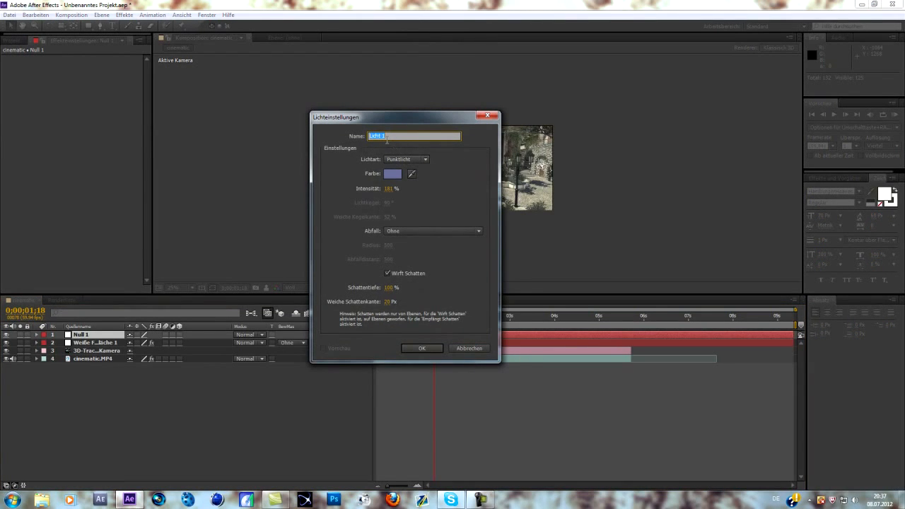
type("E")
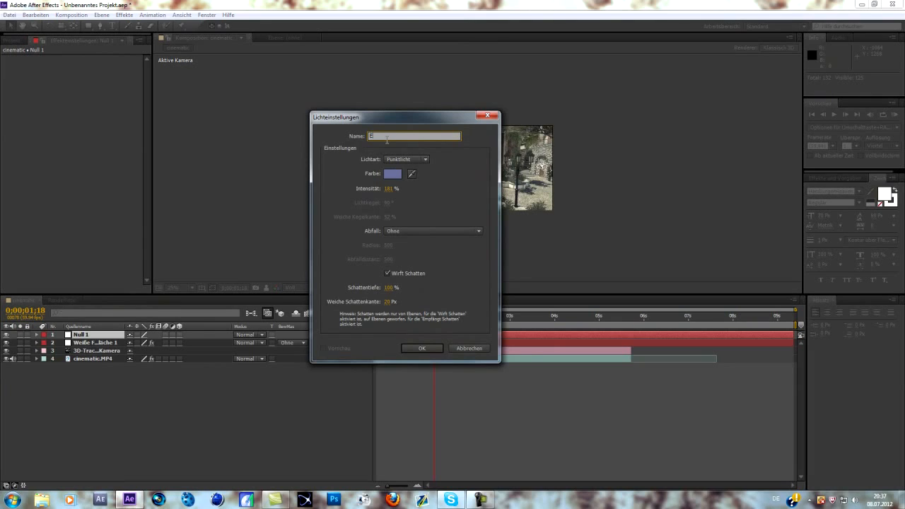
type("mitter")
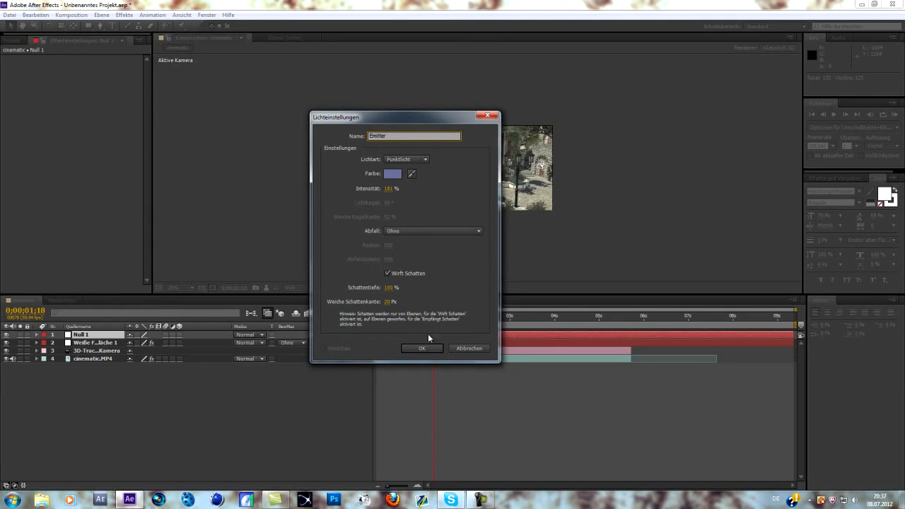
left_click(422, 348)
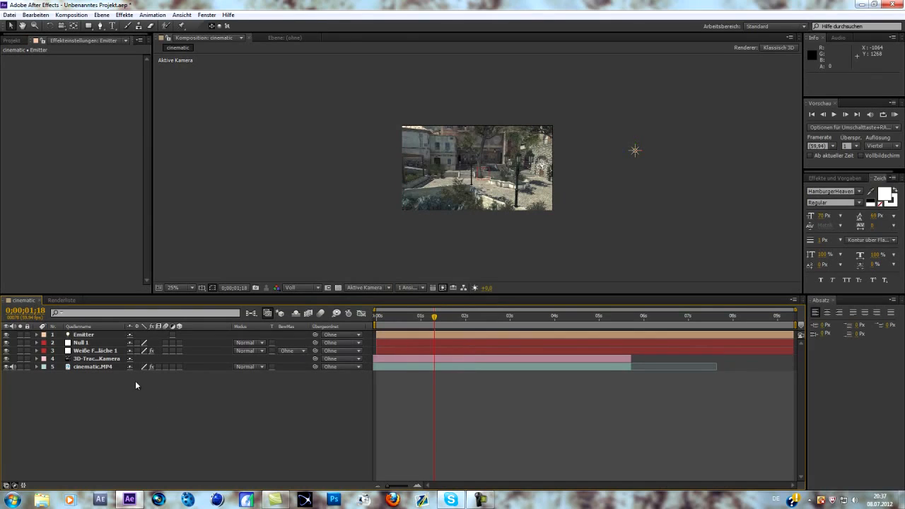
Parent the Emitter light to Null 1, then reselect the white solid
left_click(81, 342)
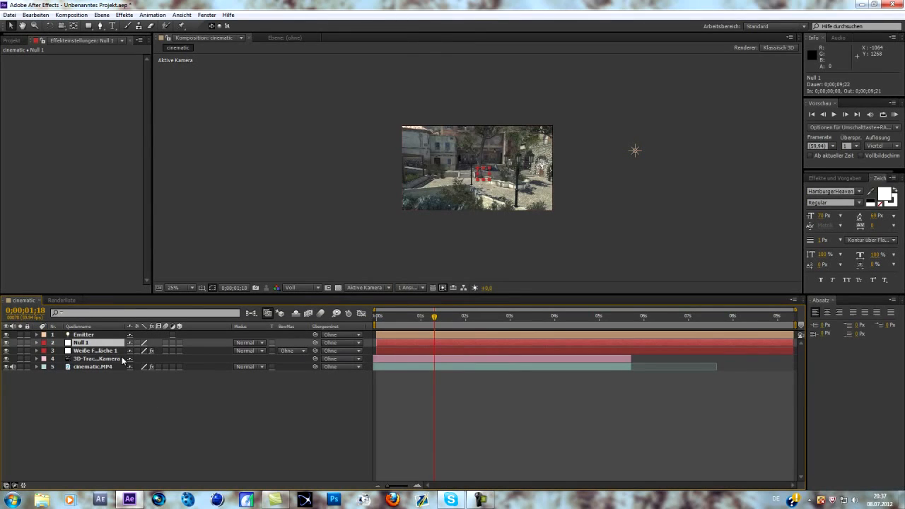
left_click(94, 350)
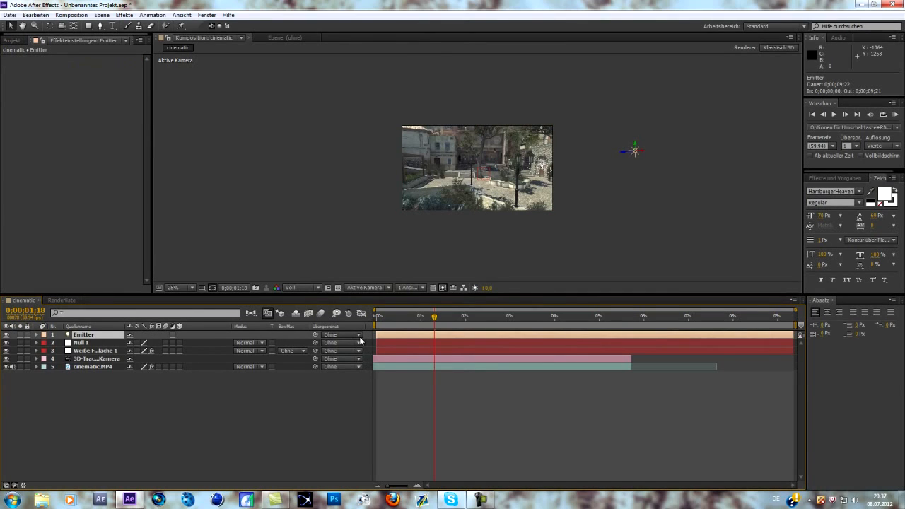
left_click(357, 335)
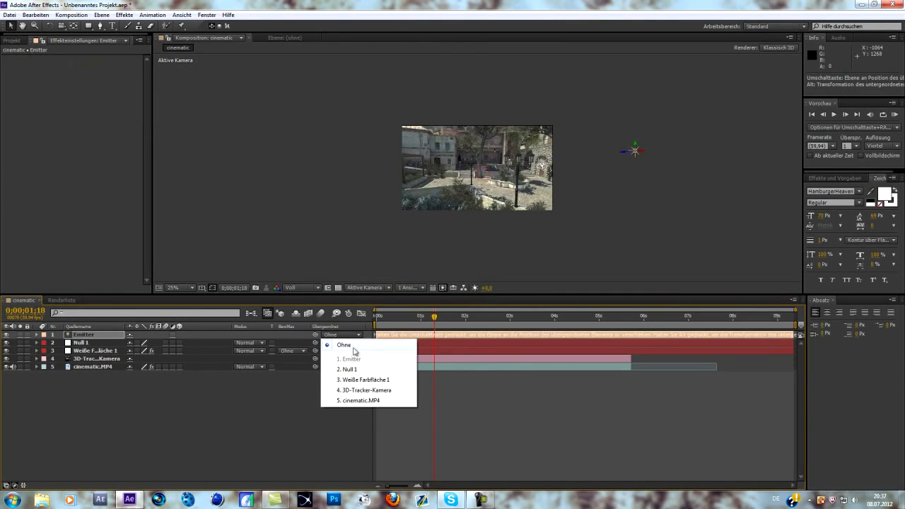
mouse_move(351, 370)
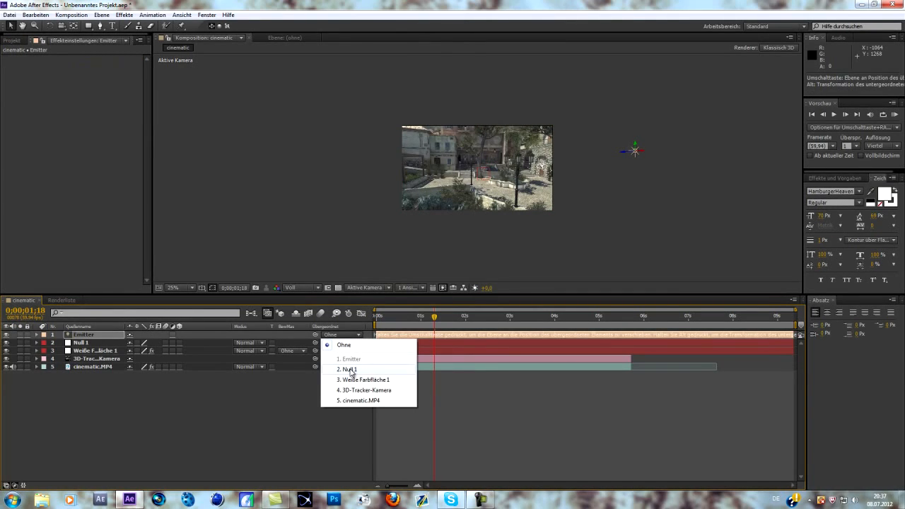
left_click(347, 369)
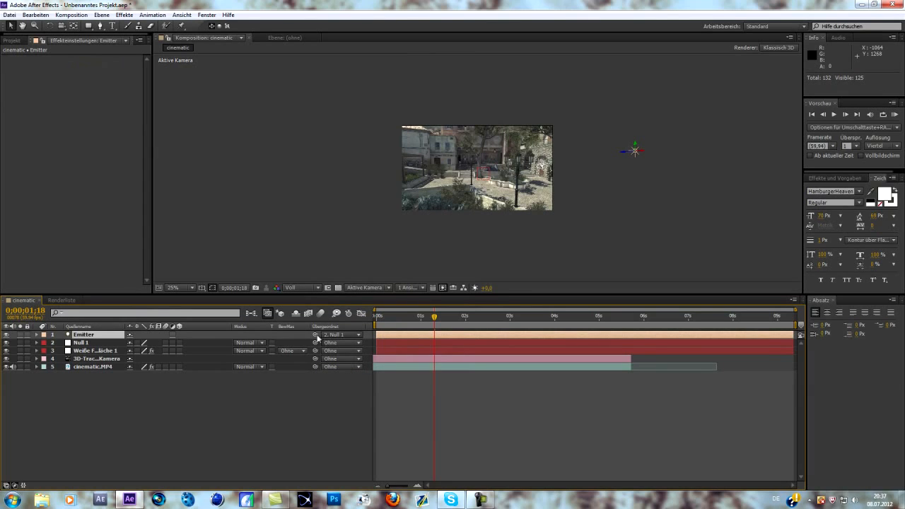
mouse_move(315, 334)
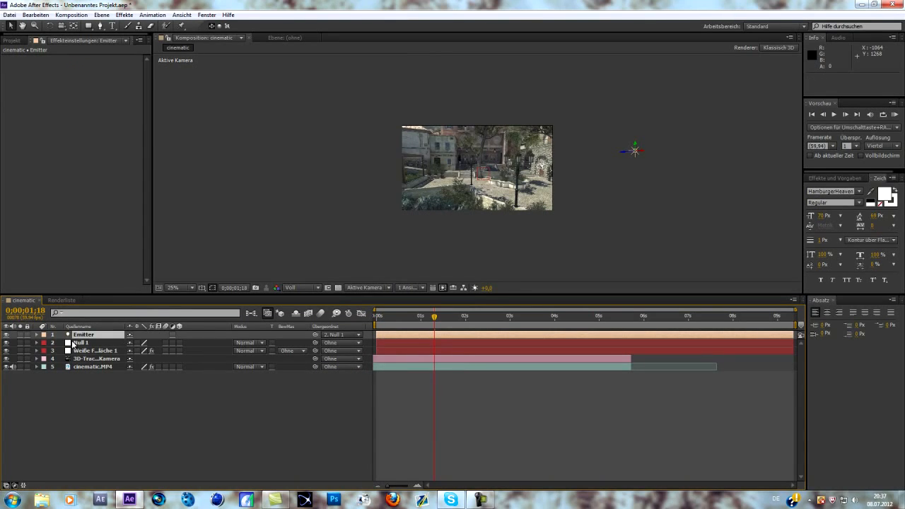
left_click(95, 351)
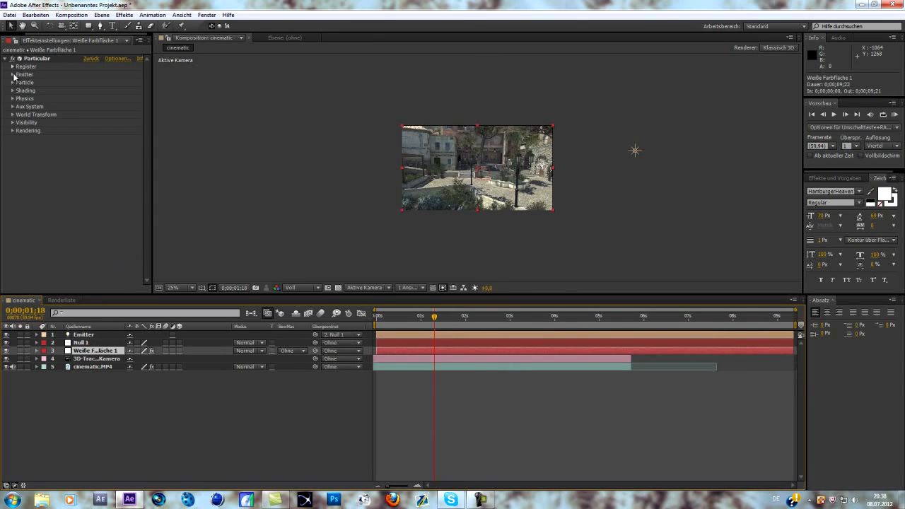
Set Particular's Emitter Type to Light(s) and move the playhead to about two seconds
left_click(12, 75)
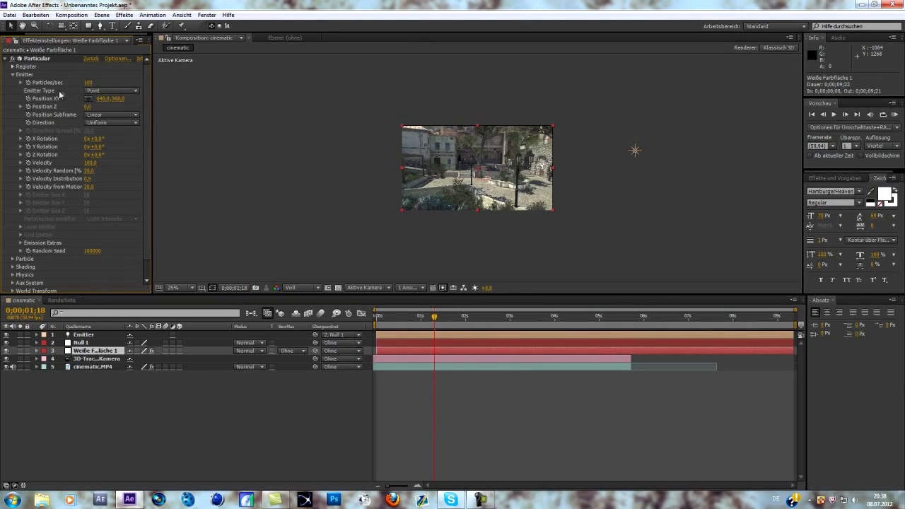
left_click(109, 91)
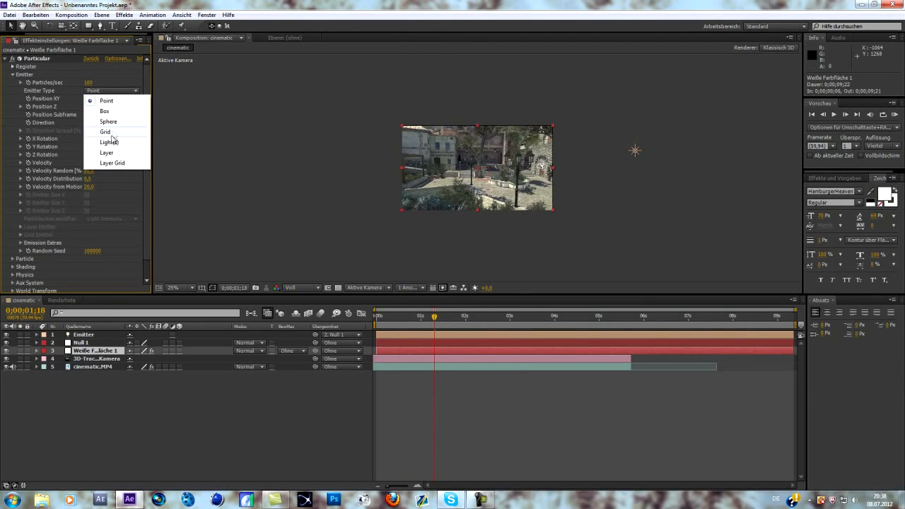
left_click(108, 142)
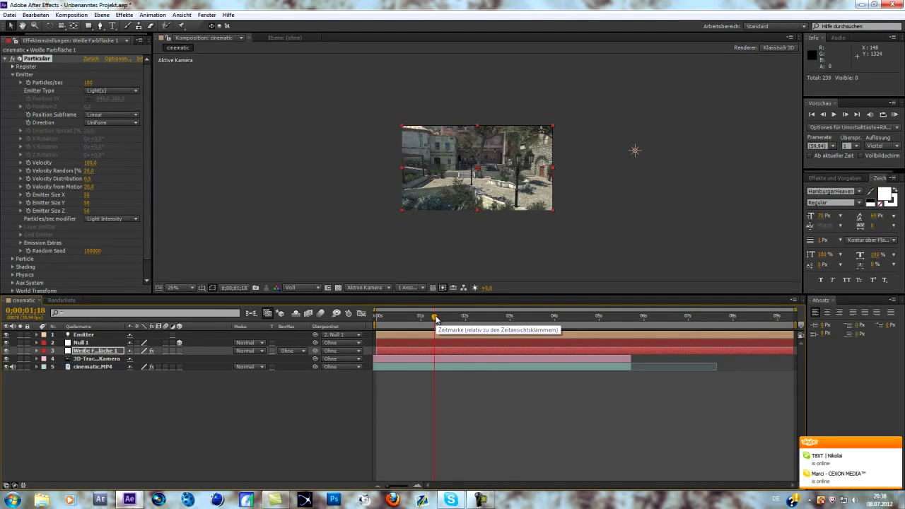
left_click(436, 315)
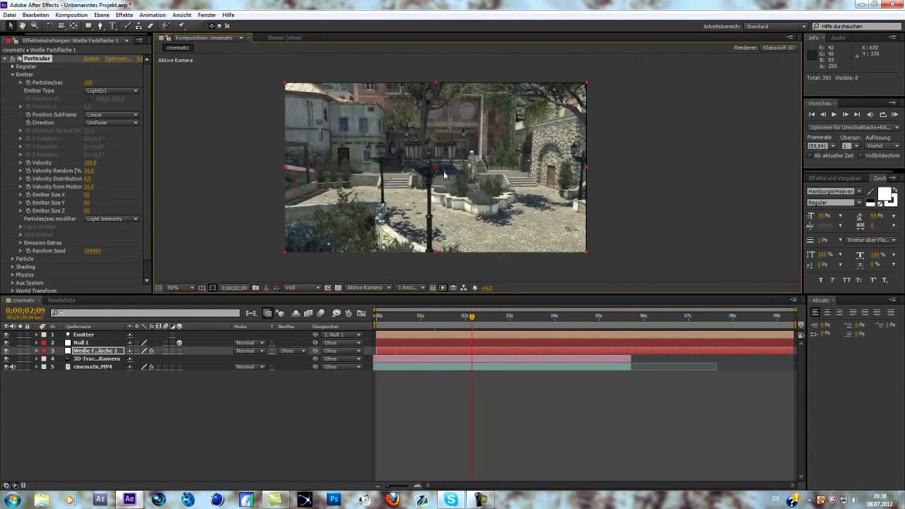
Select Null 1, then the white solid, step forward a frame, and dismiss the 2D-layer warning
left_click(447, 316)
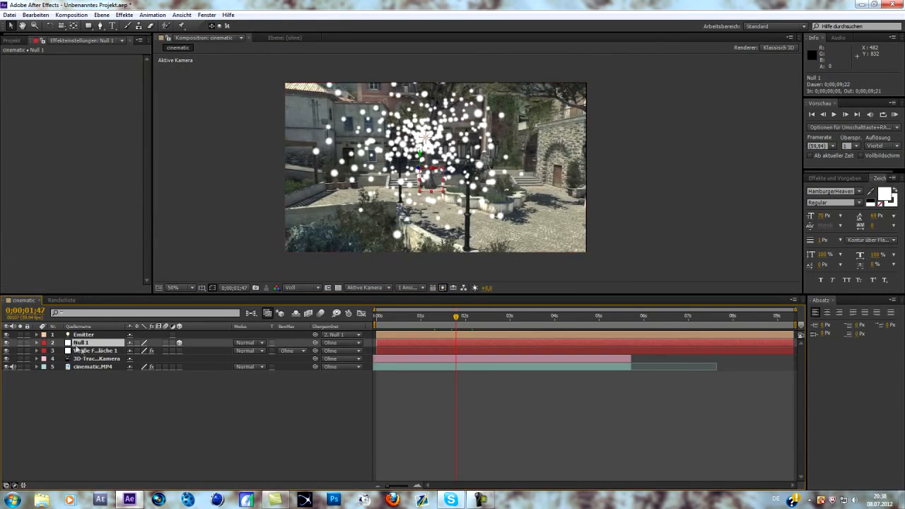
left_click(36, 343)
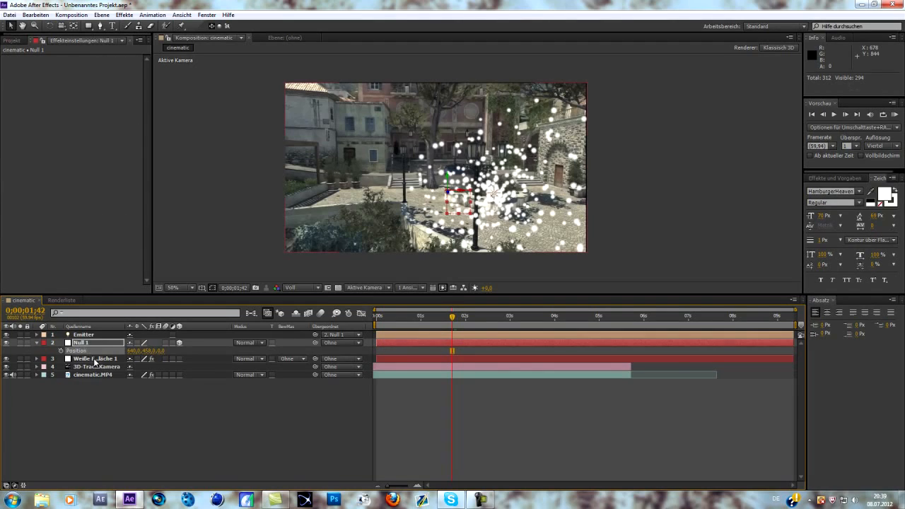
left_click(95, 359)
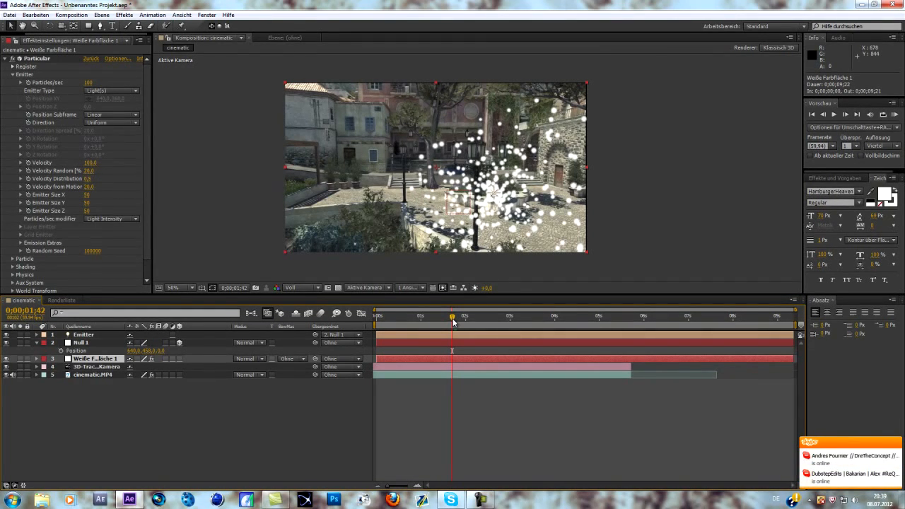
left_click(179, 359)
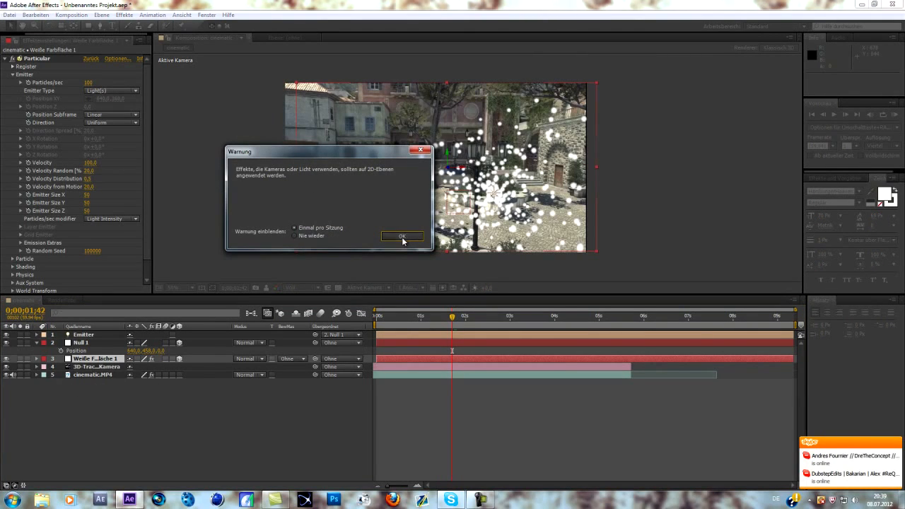
left_click(402, 236)
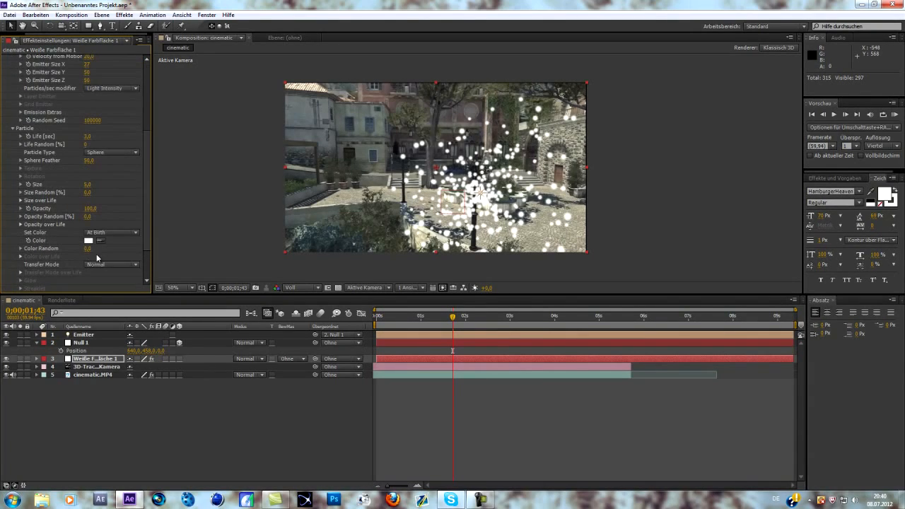
Change Particular's particle colour from white to a pale green
left_click(88, 240)
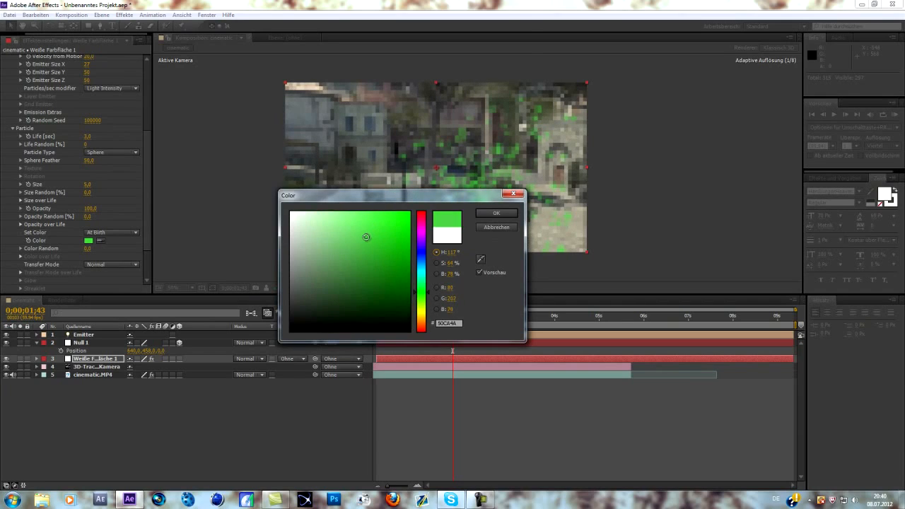
left_click_drag(365, 237, 322, 226)
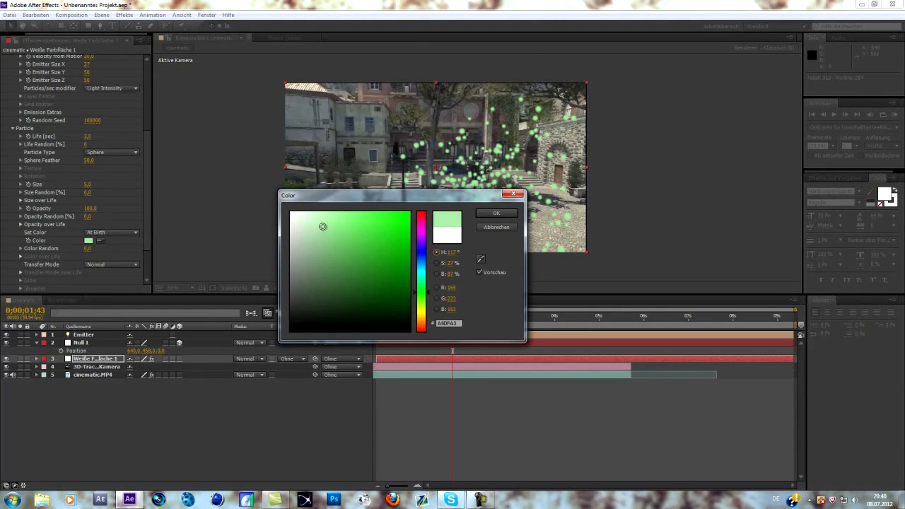
left_click(497, 213)
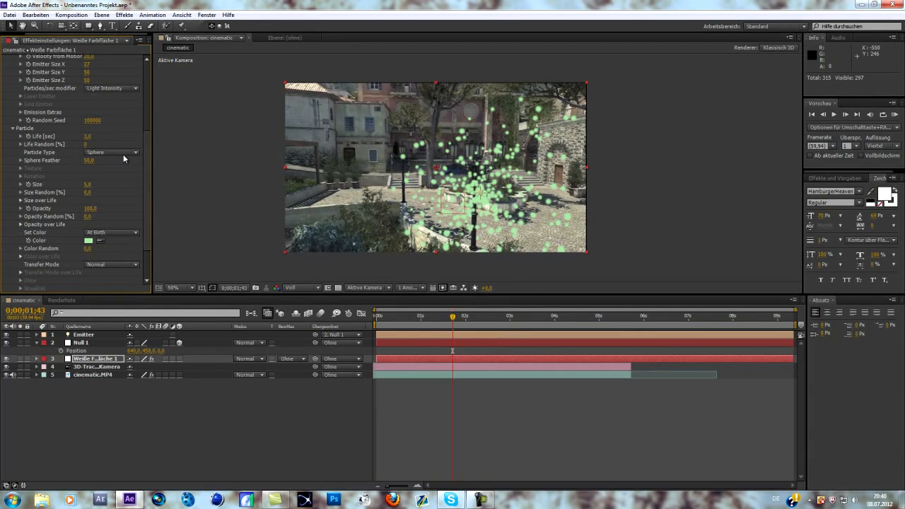
Keep Sphere as the Particle Type and reduce the particle size
left_click(110, 152)
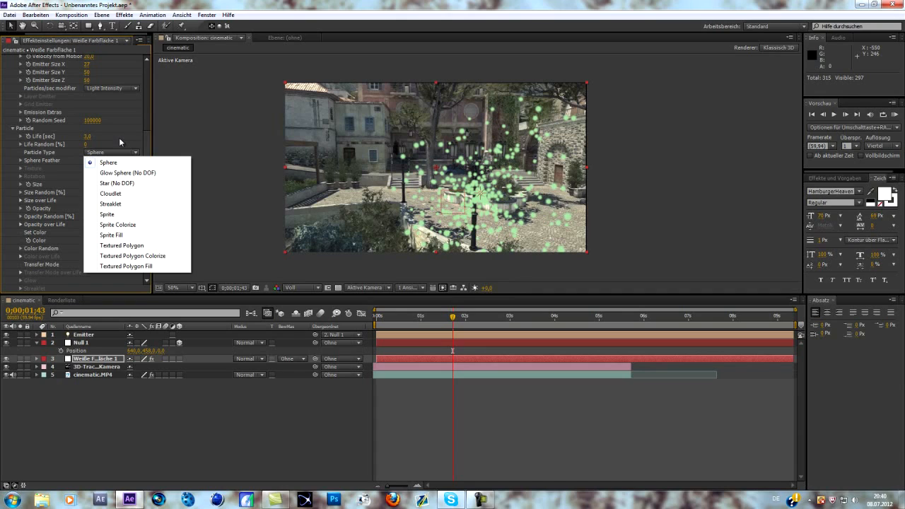
left_click(109, 162)
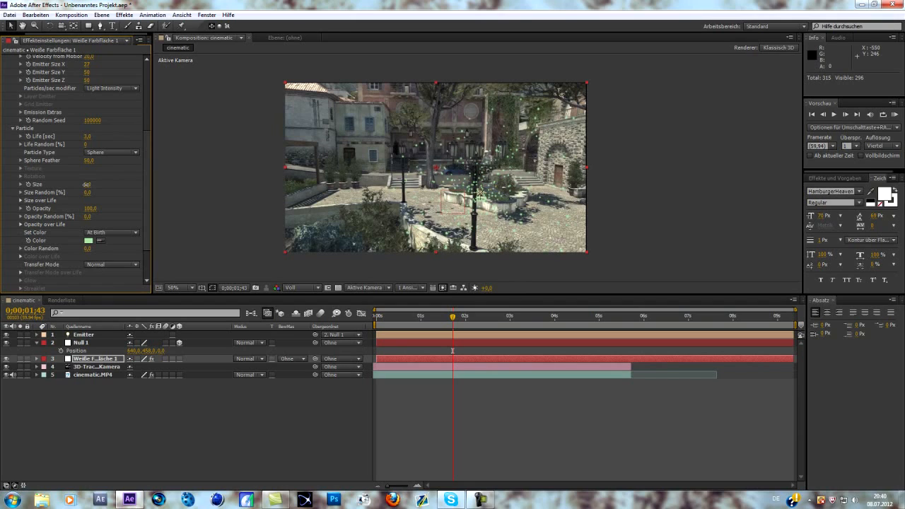
left_click(86, 183)
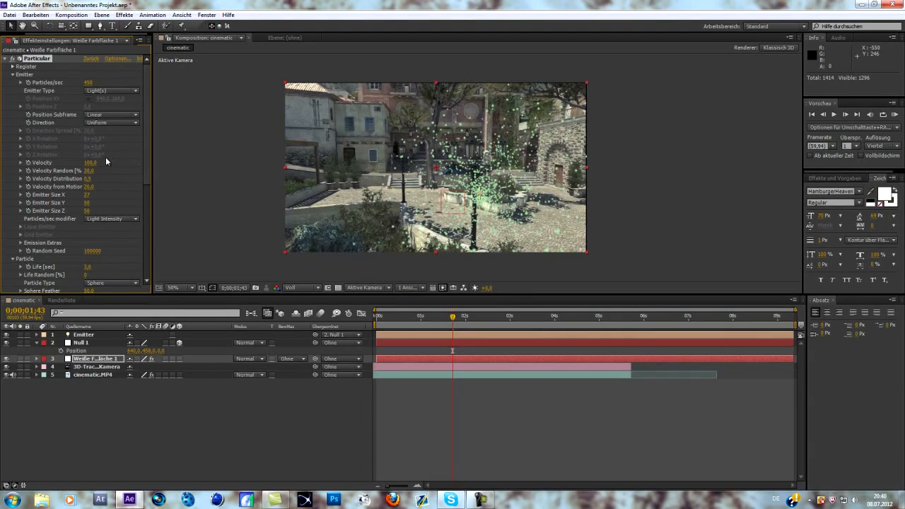
scroll("down", 3)
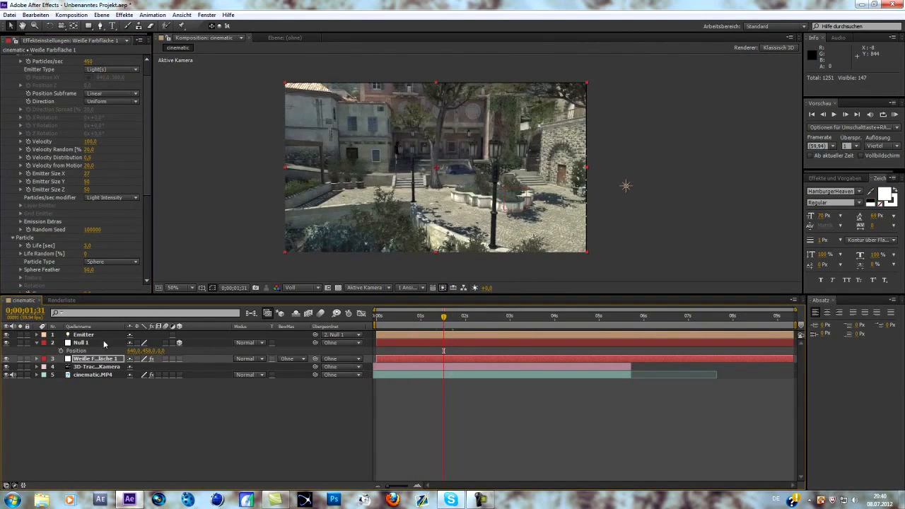
Select Null 1 and move the time indicator to set its Position keyframes
left_click(80, 343)
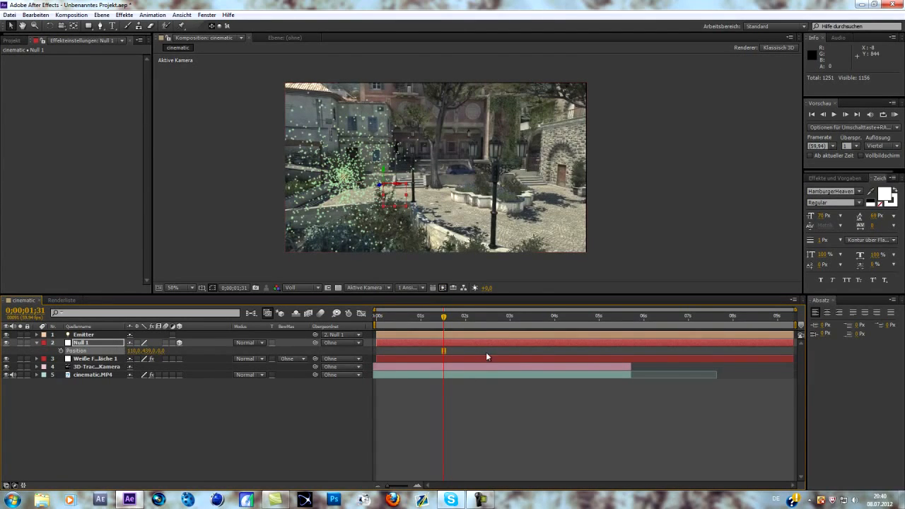
left_click(394, 316)
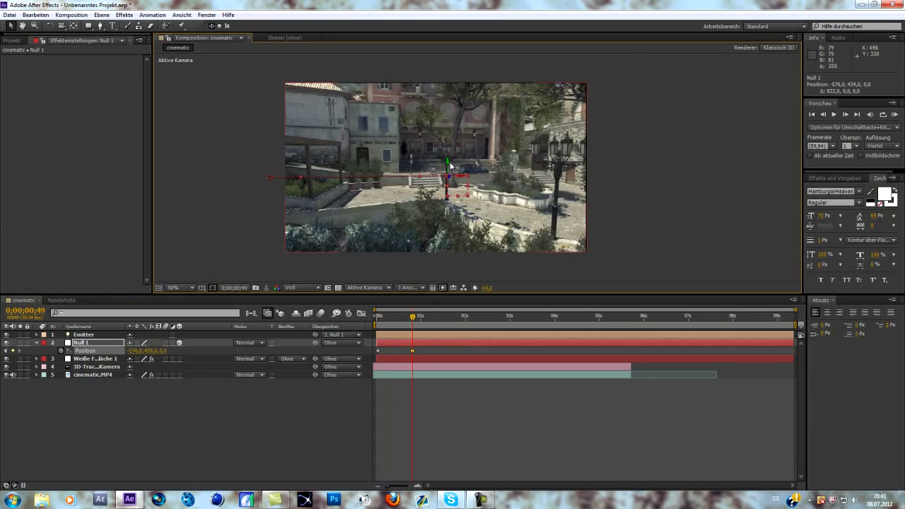
Switch from the white solid to Null 1 and move the playhead to about 1:28
left_click(96, 358)
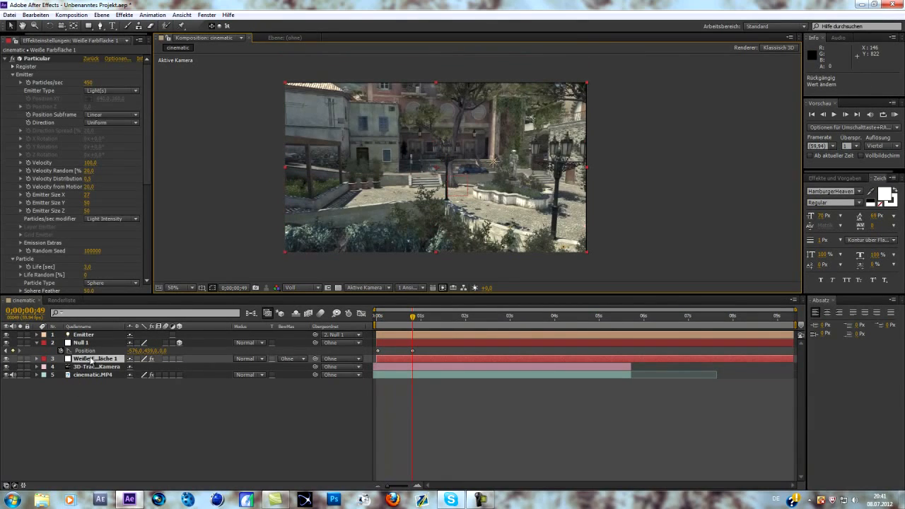
left_click(80, 343)
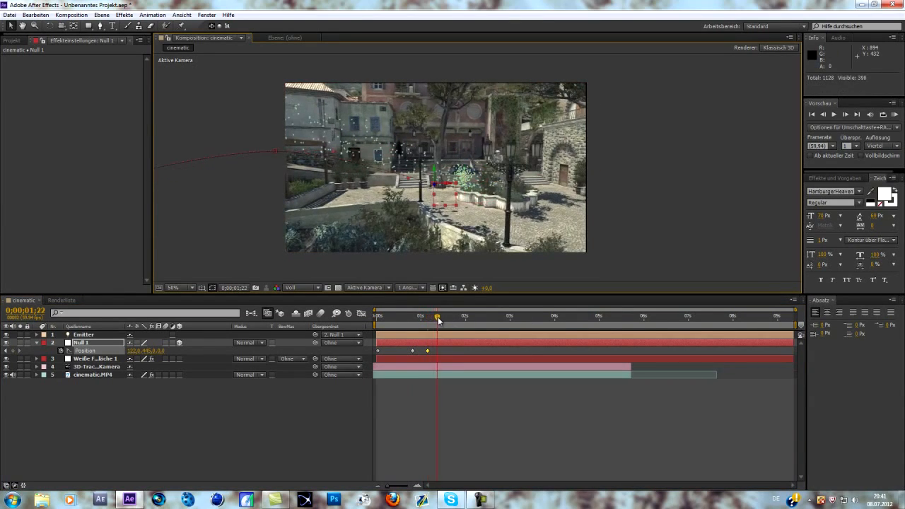
left_click(442, 316)
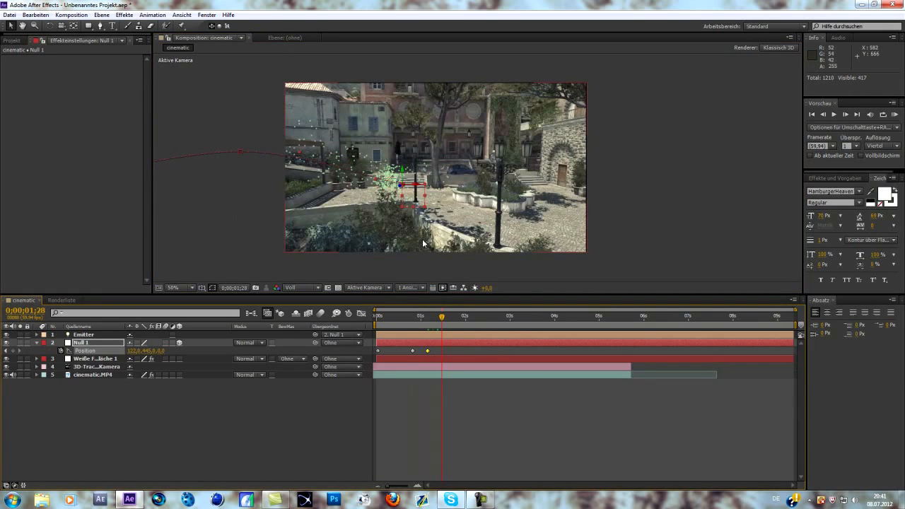
left_click(437, 316)
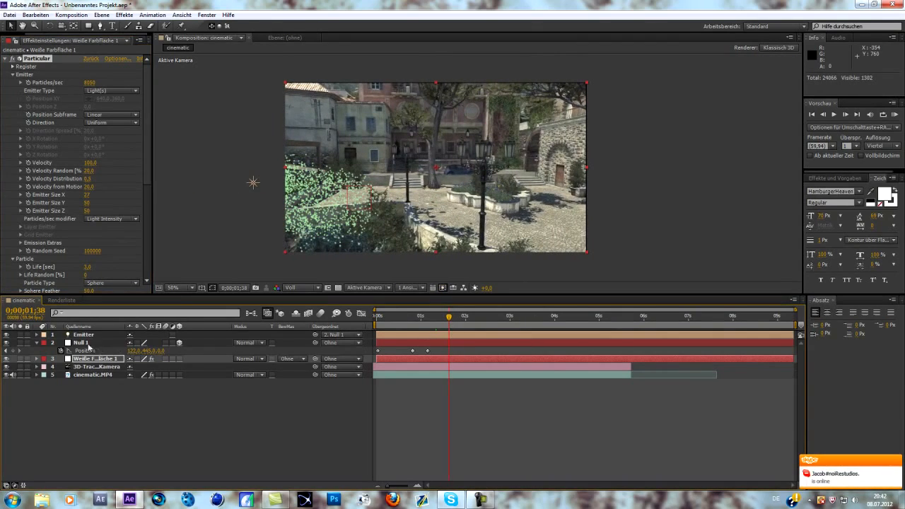
Drag Null 1 rightward across the square, adding Position keyframes around two seconds
left_click(83, 342)
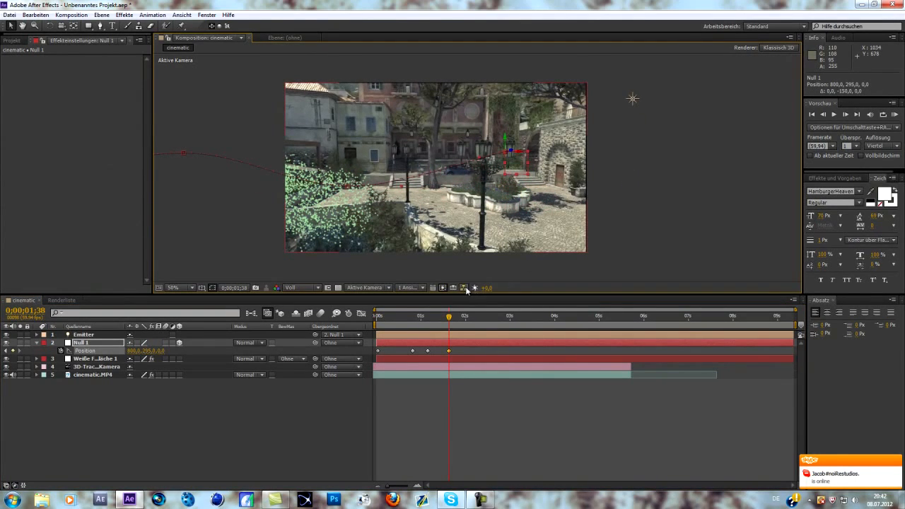
left_click(460, 316)
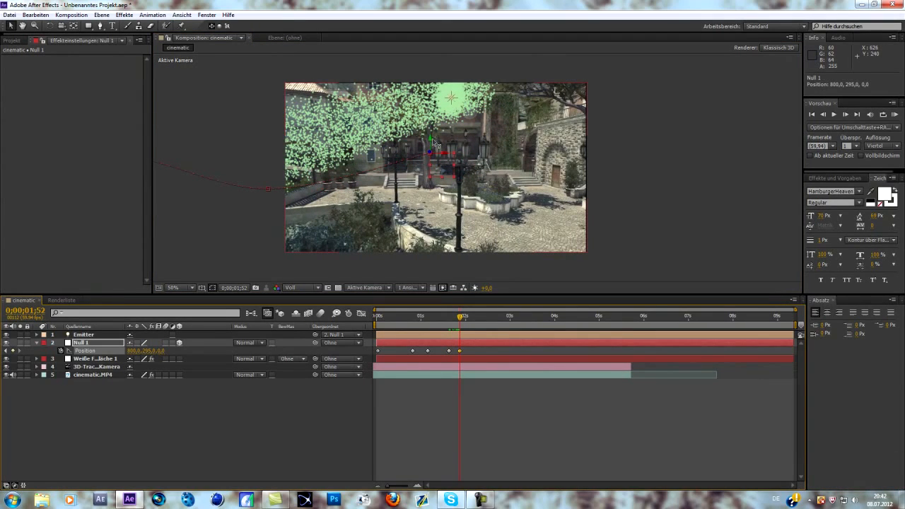
left_click_drag(435, 145, 500, 162)
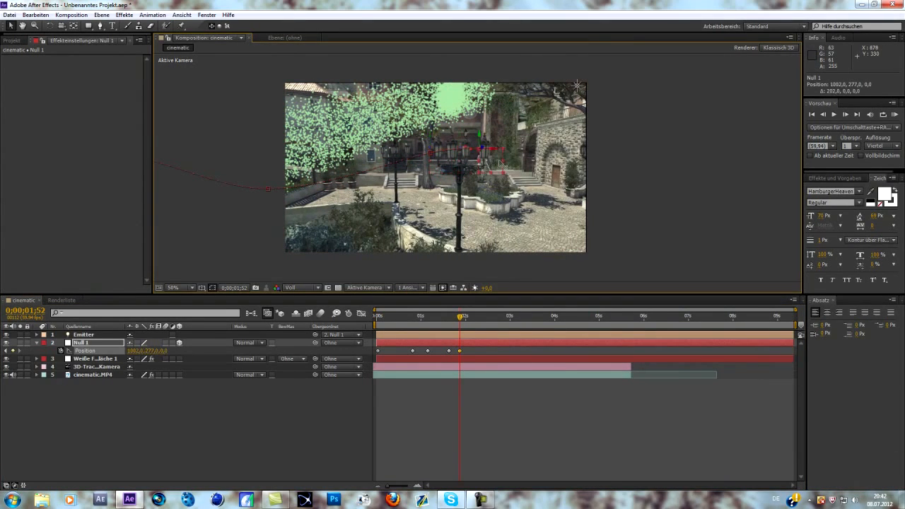
left_click_drag(495, 159, 523, 152)
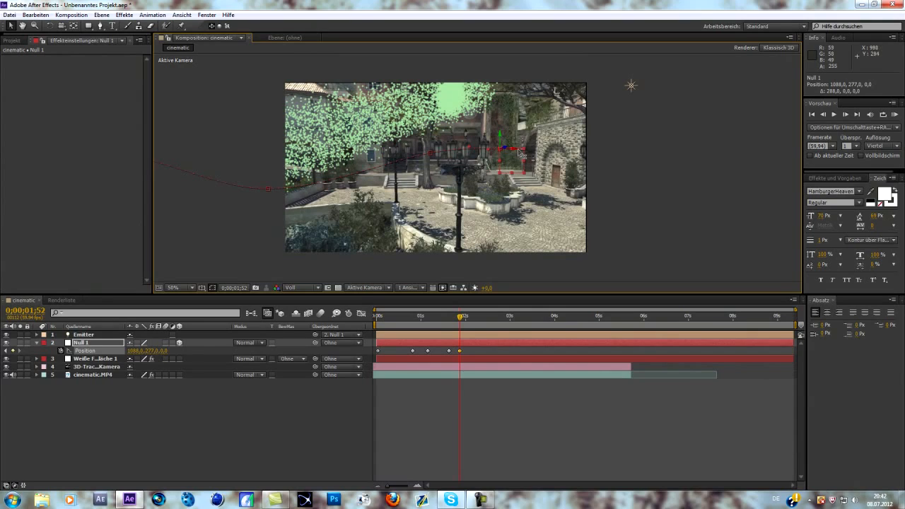
left_click_drag(510, 148, 541, 145)
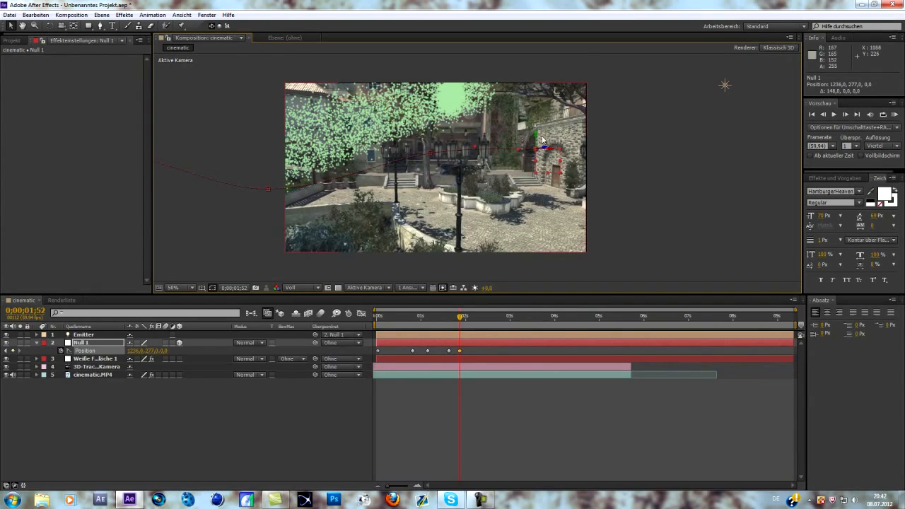
left_click(96, 358)
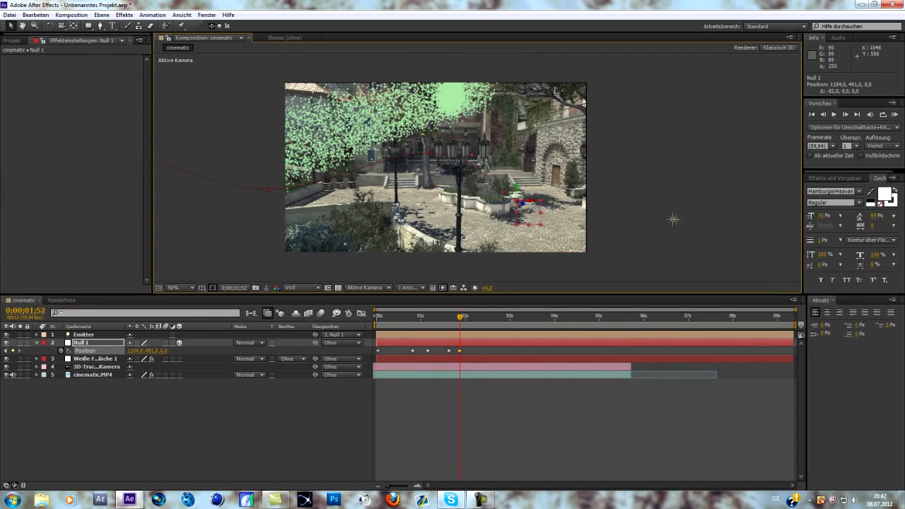
left_click(475, 317)
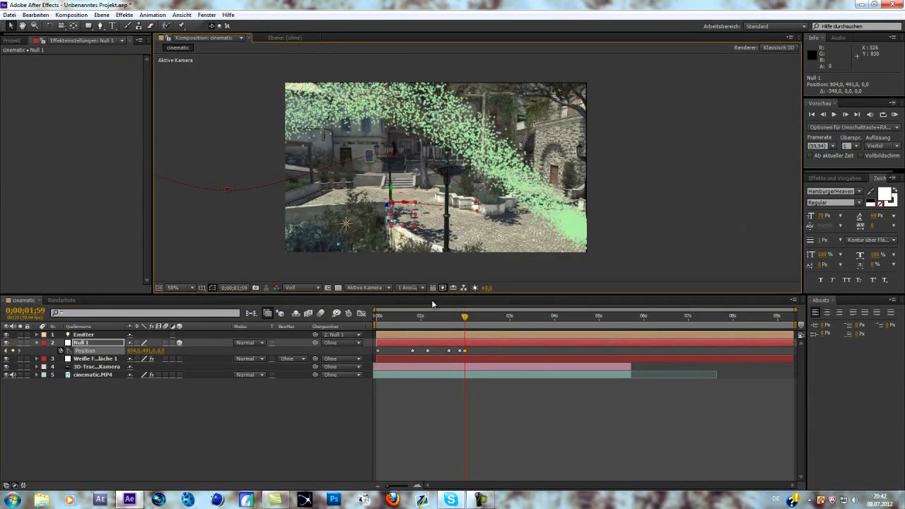
left_click(467, 316)
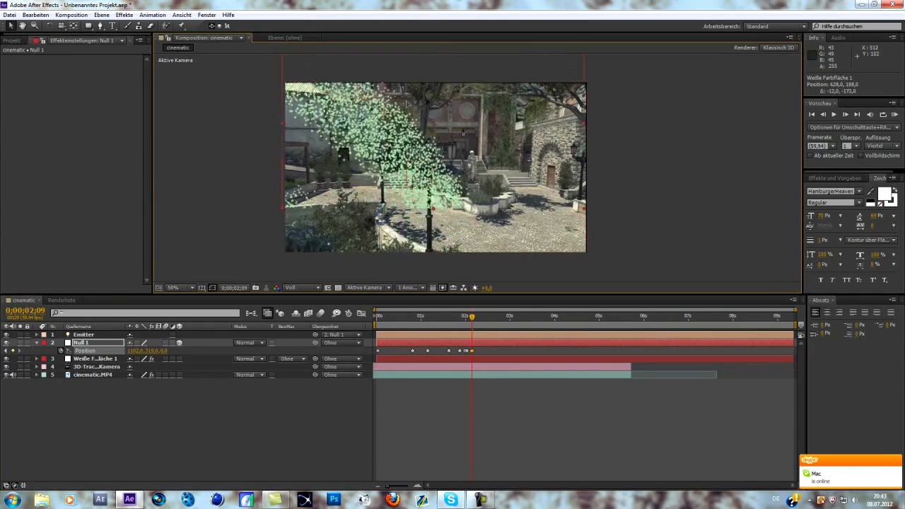
Drag Null 1 to a new spot to add a Position keyframe near 2.5 s
left_click(96, 358)
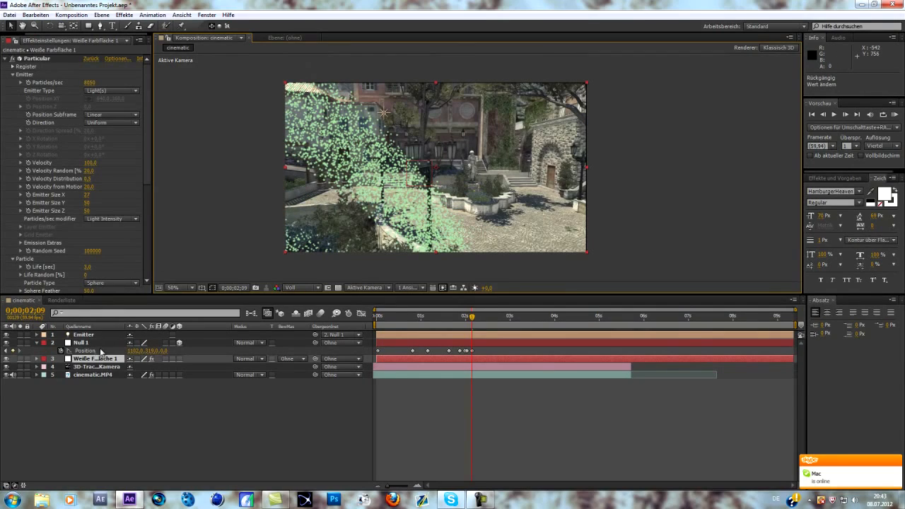
left_click(80, 342)
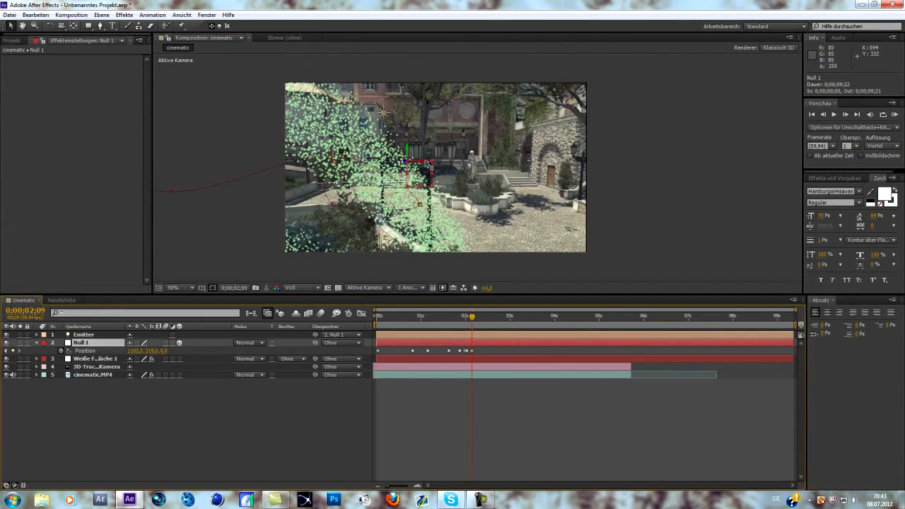
left_click_drag(417, 162, 470, 163)
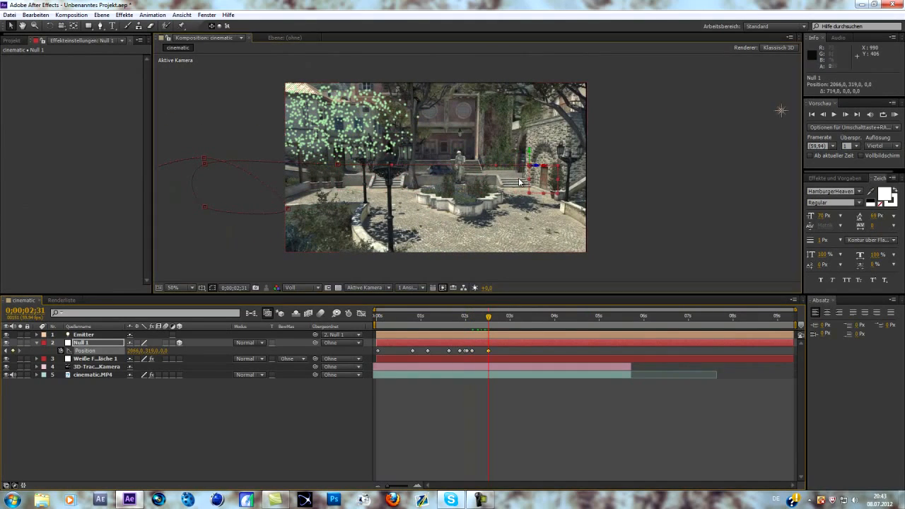
left_click(488, 316)
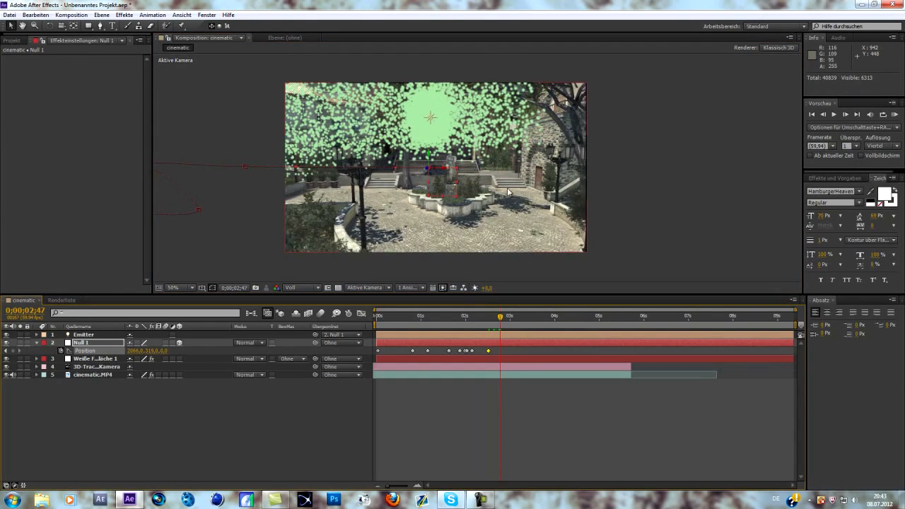
Lower Particular's Particles/sec by entering 2960
left_click(96, 358)
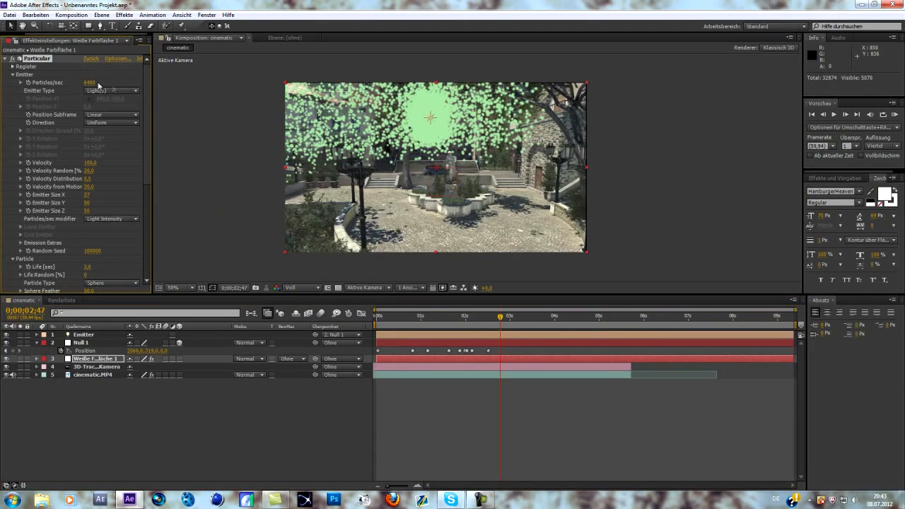
type("2960")
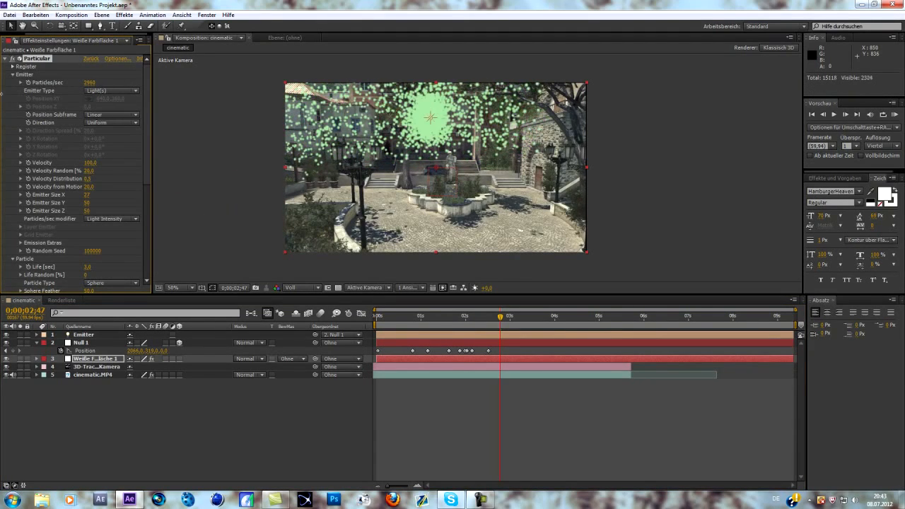
left_click(89, 83)
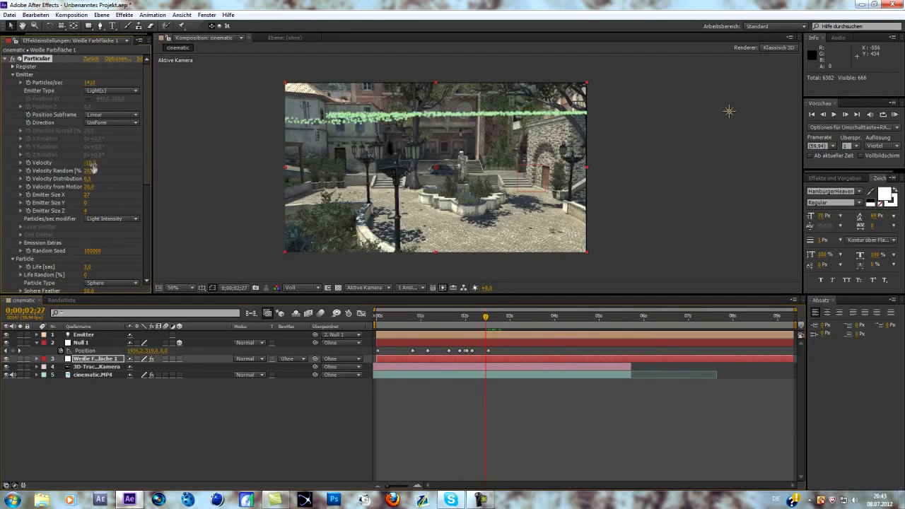
Set Particular velocity to 70 and particle Life to 2 seconds, then search for Leuchten
left_click_drag(88, 163, 93, 163)
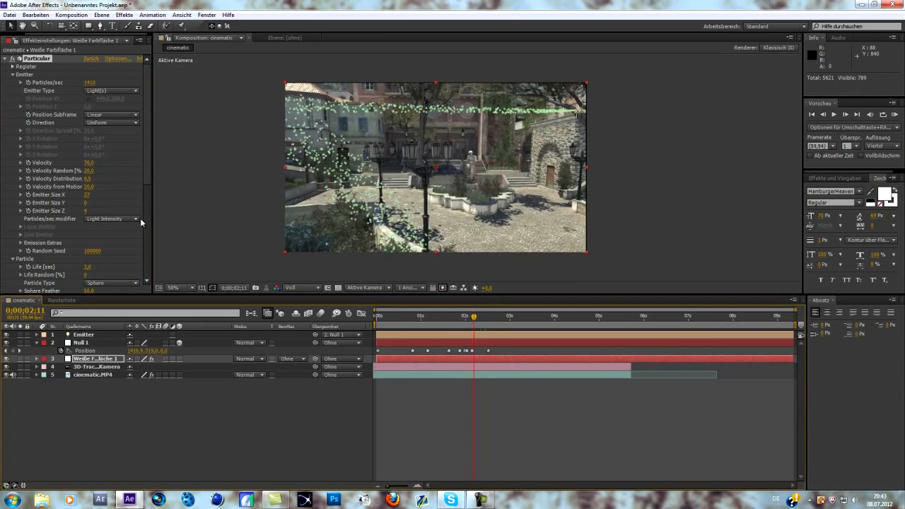
scroll("down", 3)
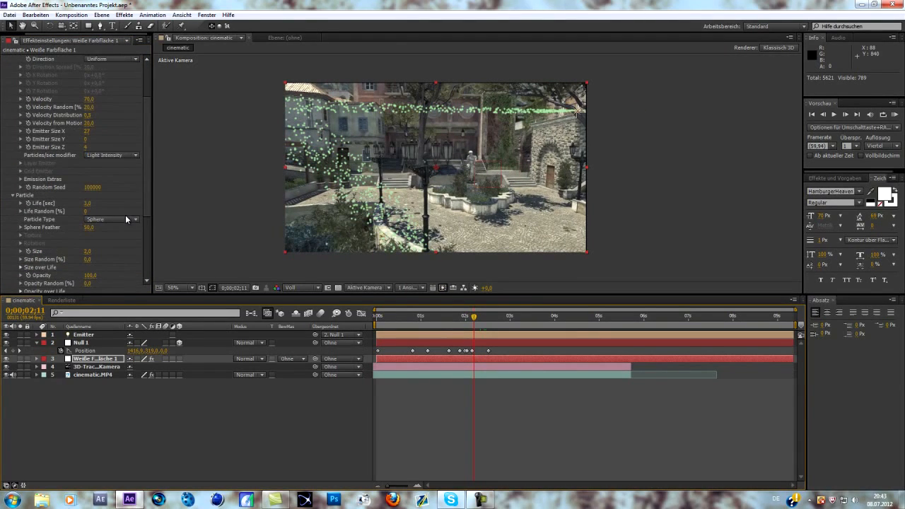
scroll("down", 3)
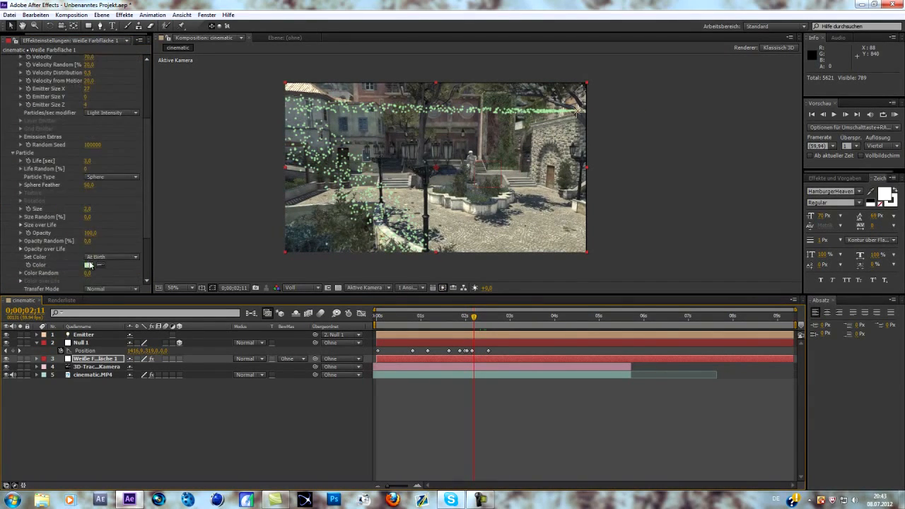
scroll("down", 3)
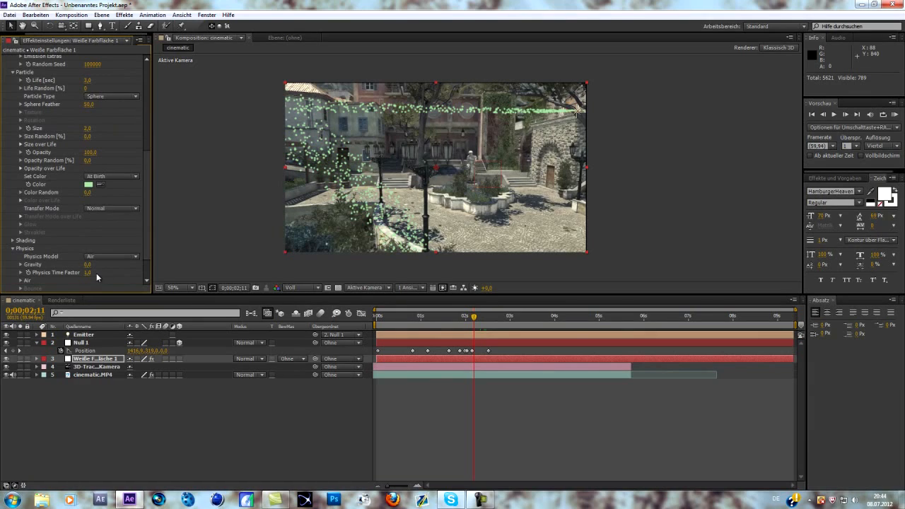
scroll("down", 3)
type("leuchten")
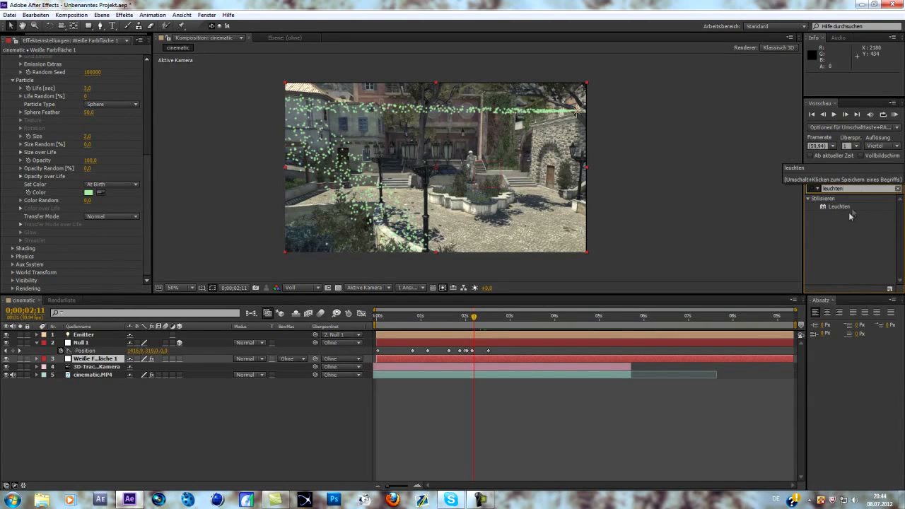
Apply the Stilisieren > Leuchten glow to the particle solid and open the timeline context menu
double_click(839, 206)
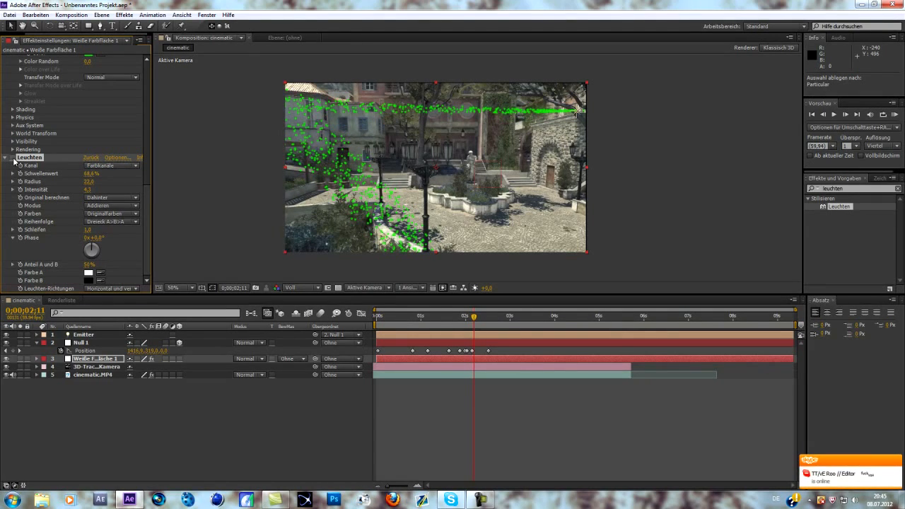
right_click(162, 315)
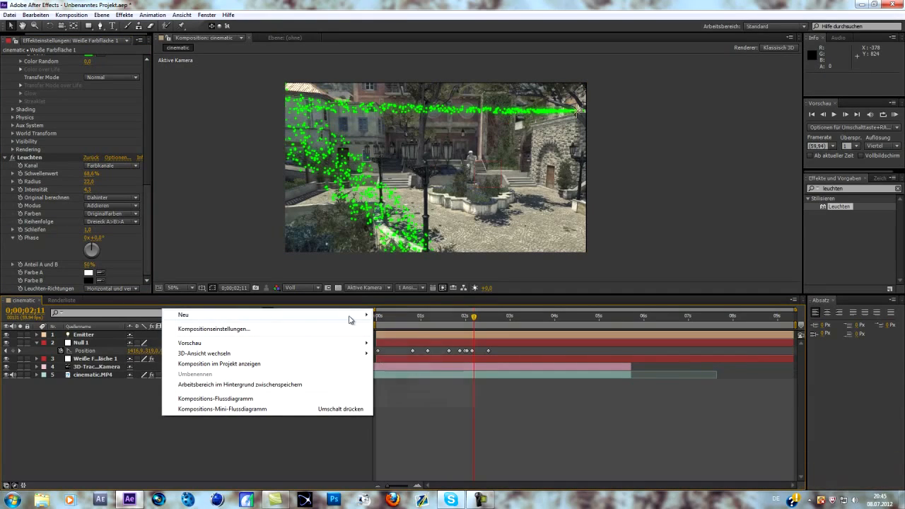
Dismiss the context menu and jump to about 2:46 to check the glowing trail
left_click(550, 246)
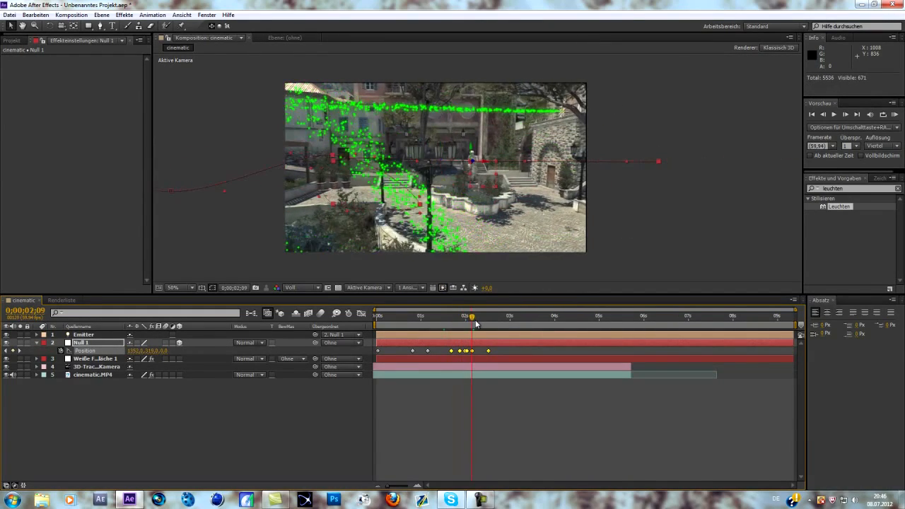
left_click(490, 316)
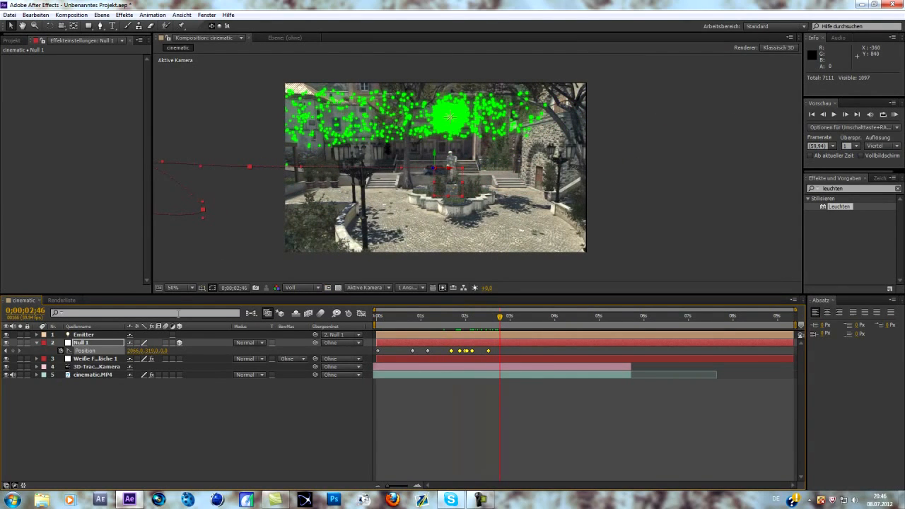
mouse_move(453, 430)
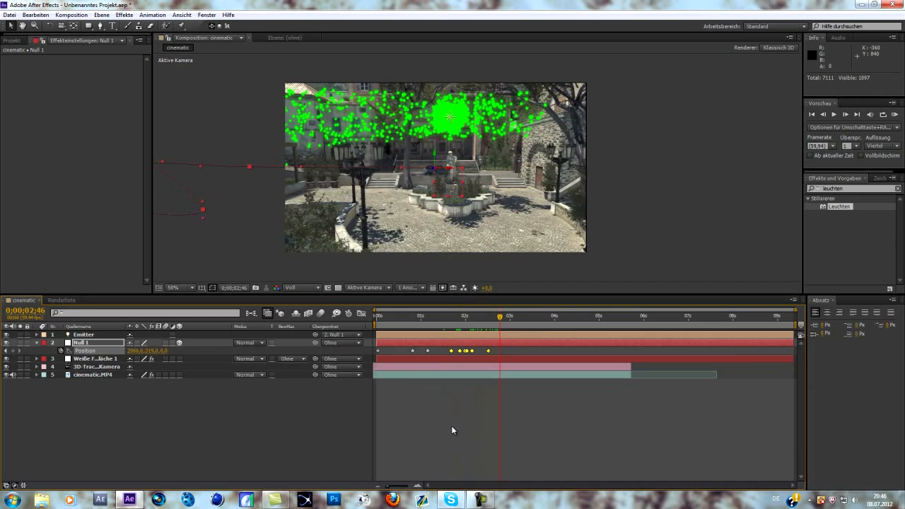